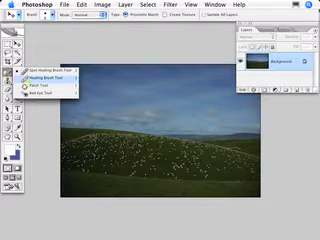
- Select the Healing Brush Tool from the healing tool group in the Toolbox
{"action": "left_click", "coordinate": [58, 75]}
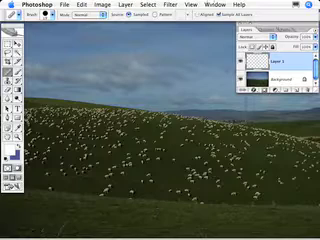
- Open the close-up grazing sheep photo NZ_002.jpg from the File menu
{"action": "left_click", "coordinate": [212, 9]}
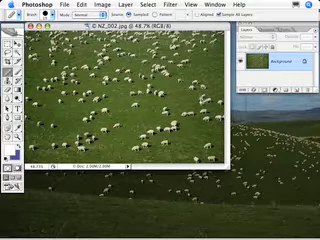
- Arrange the close-up sheep window above the NZ_003.jpg hillside window
{"action": "left_click", "coordinate": [224, 7]}
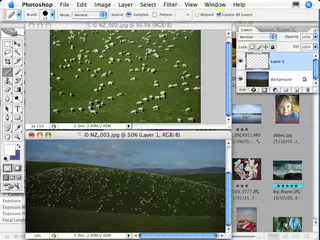
{"action": "left_click", "coordinate": [217, 8]}
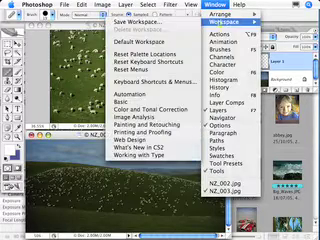